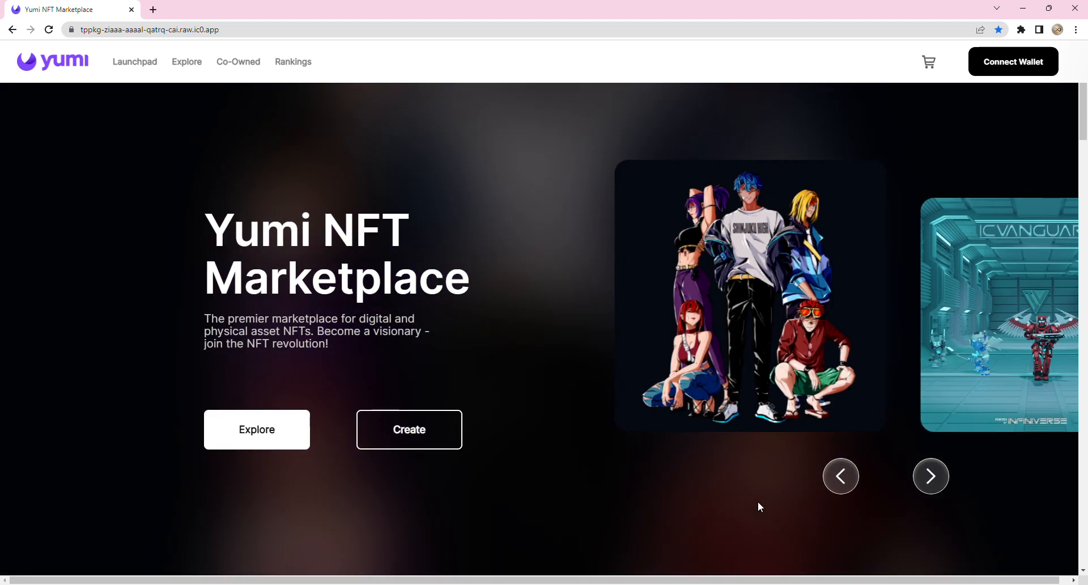
- Browse the featured hero carousel with its arrows, mostly stepping back through earlier cards
click(931, 476)
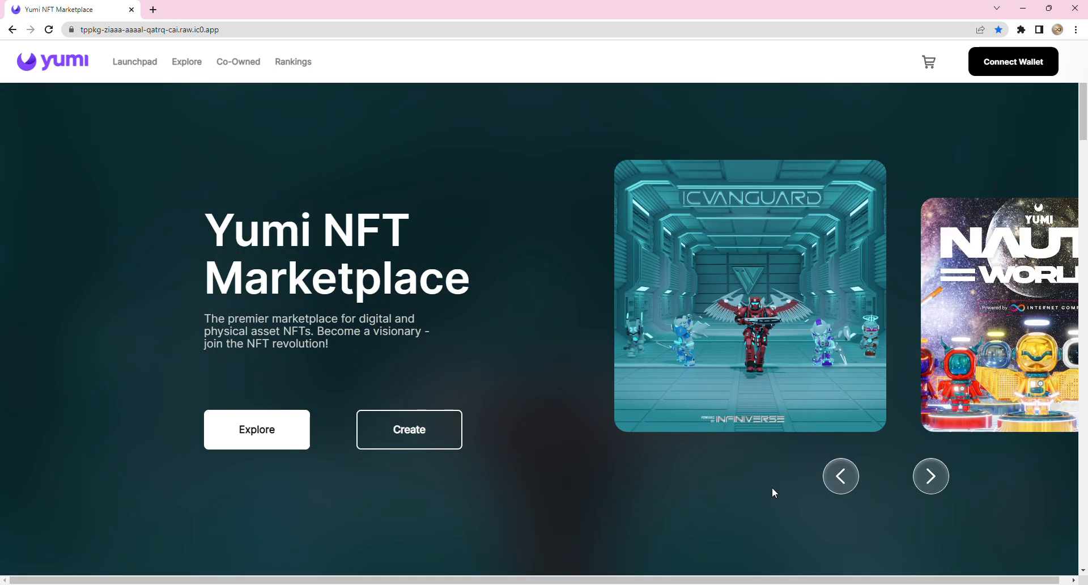
mouse_move(797, 495)
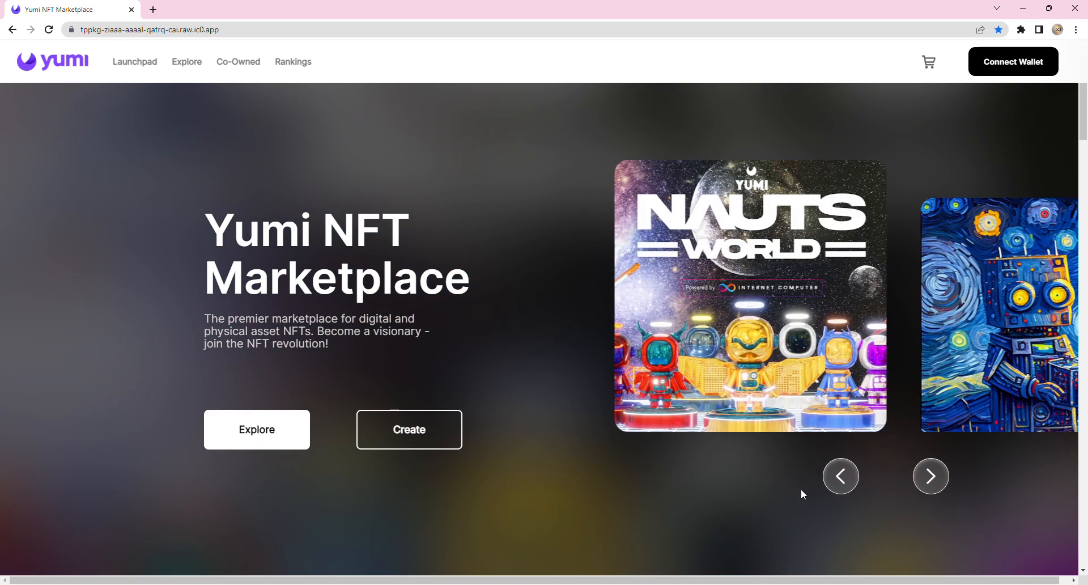
click(930, 476)
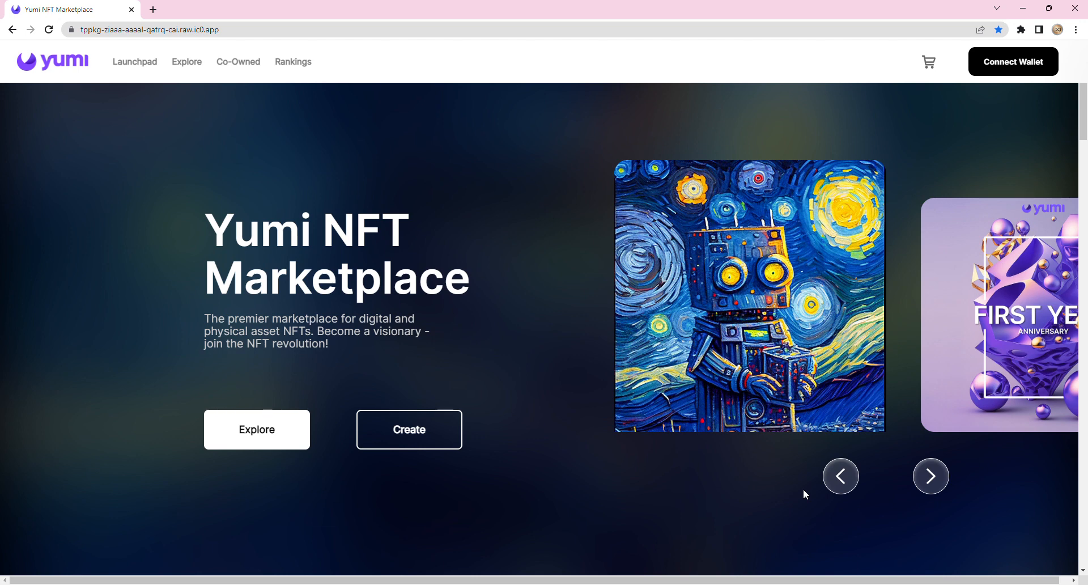
click(841, 476)
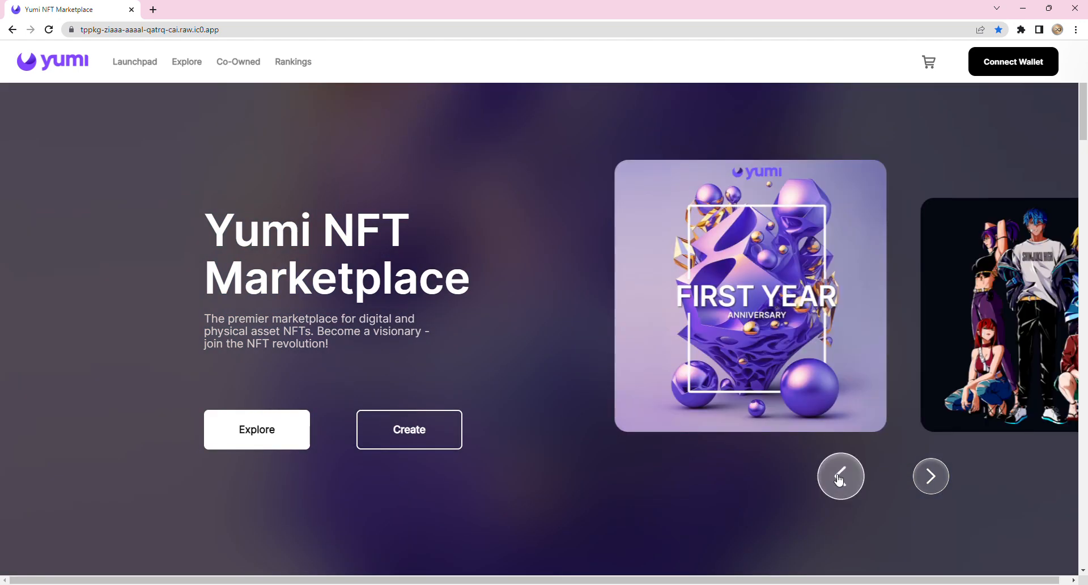
click(841, 476)
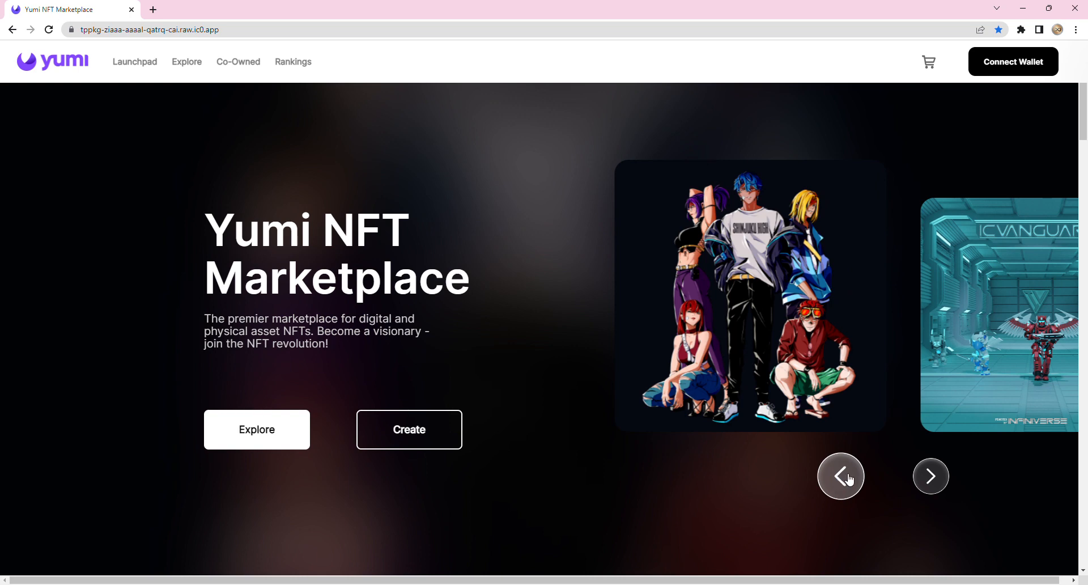
click(840, 476)
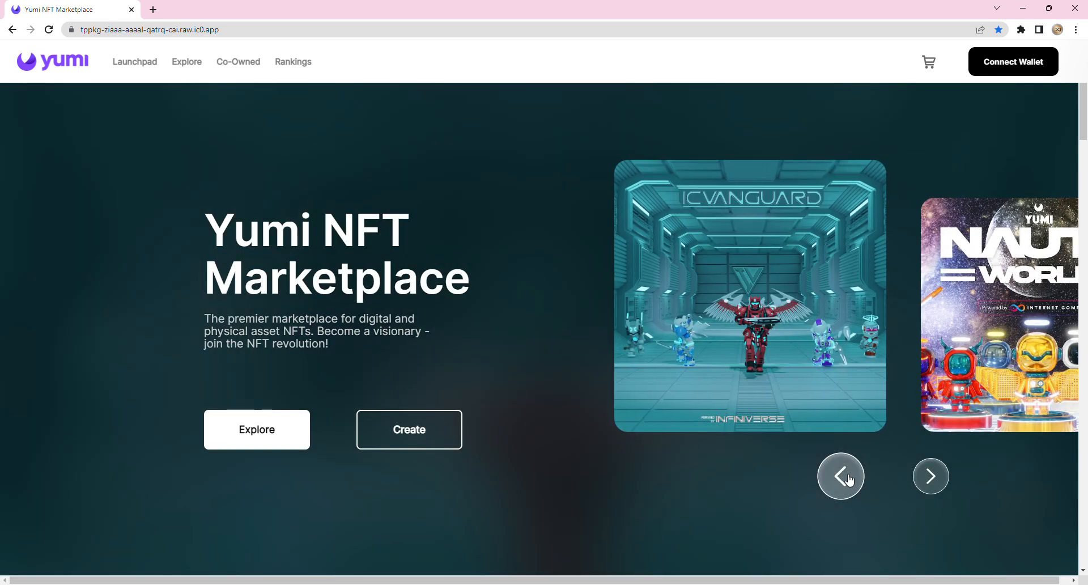
click(931, 476)
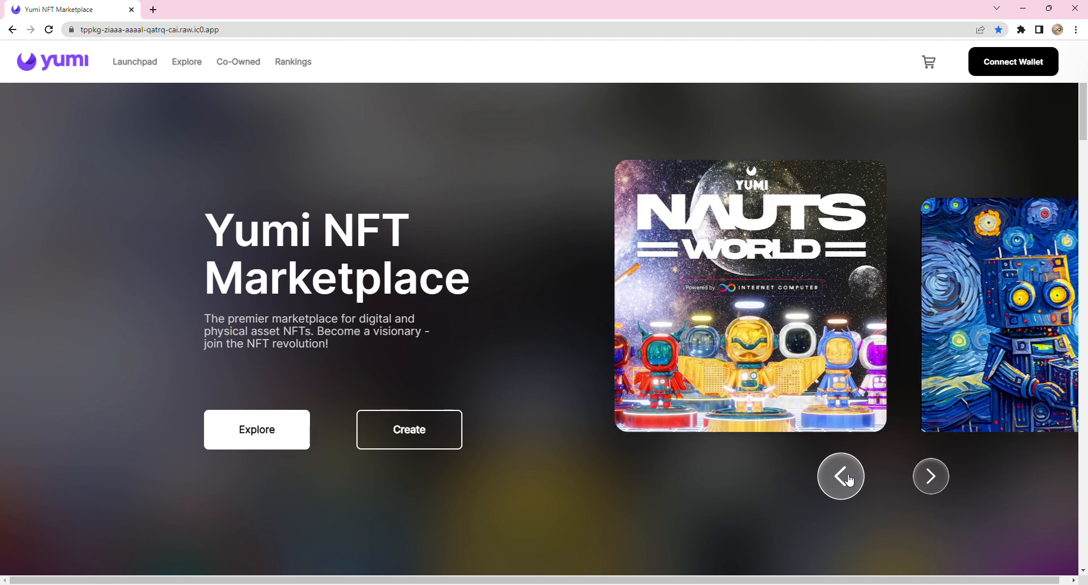
click(841, 477)
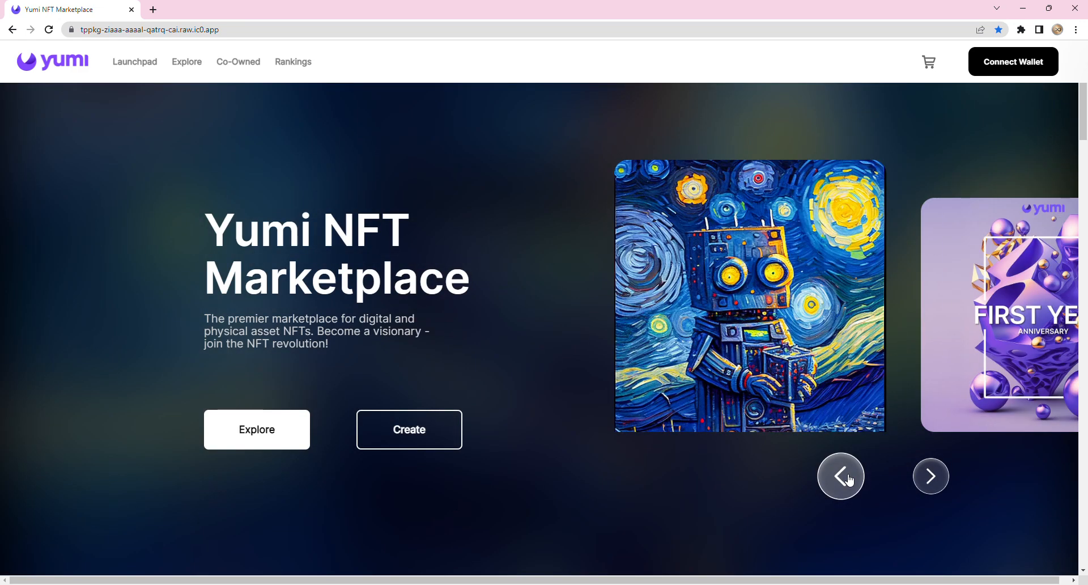
click(841, 476)
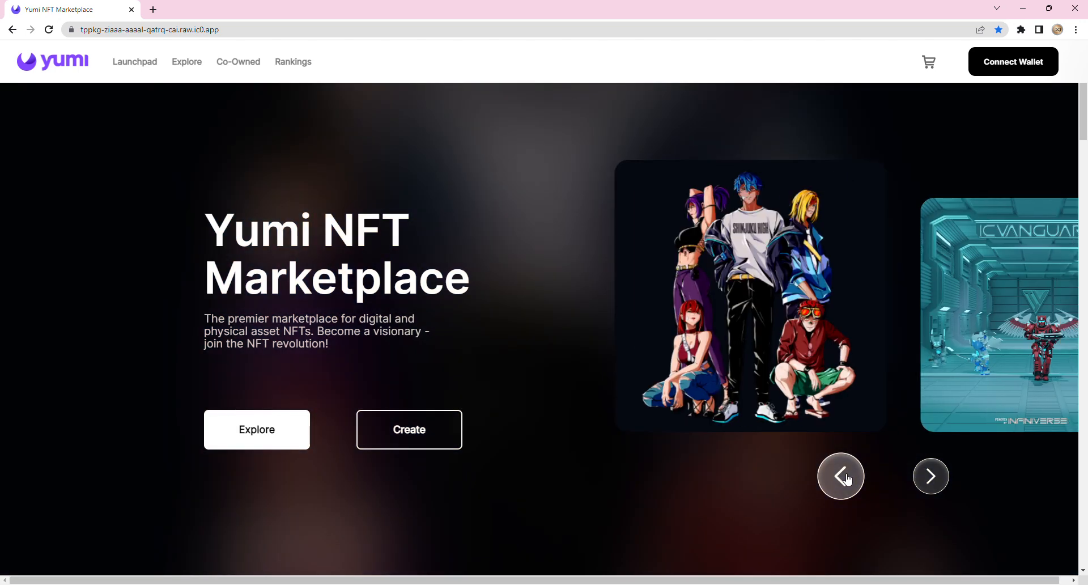
- Keep stepping back through the featured cards until the First Year Anniversary artwork shows
click(841, 476)
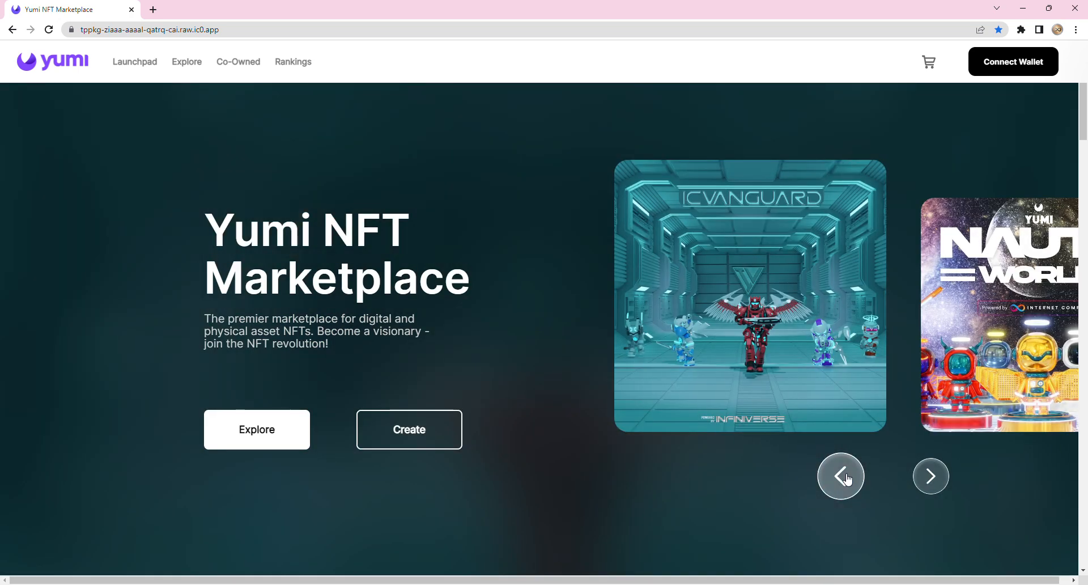
click(840, 477)
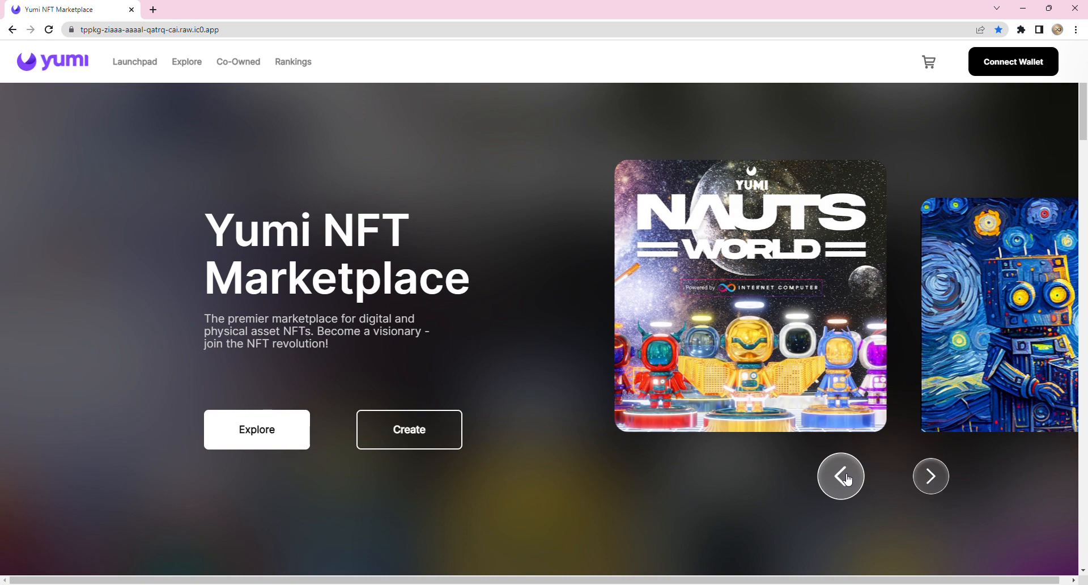
click(841, 476)
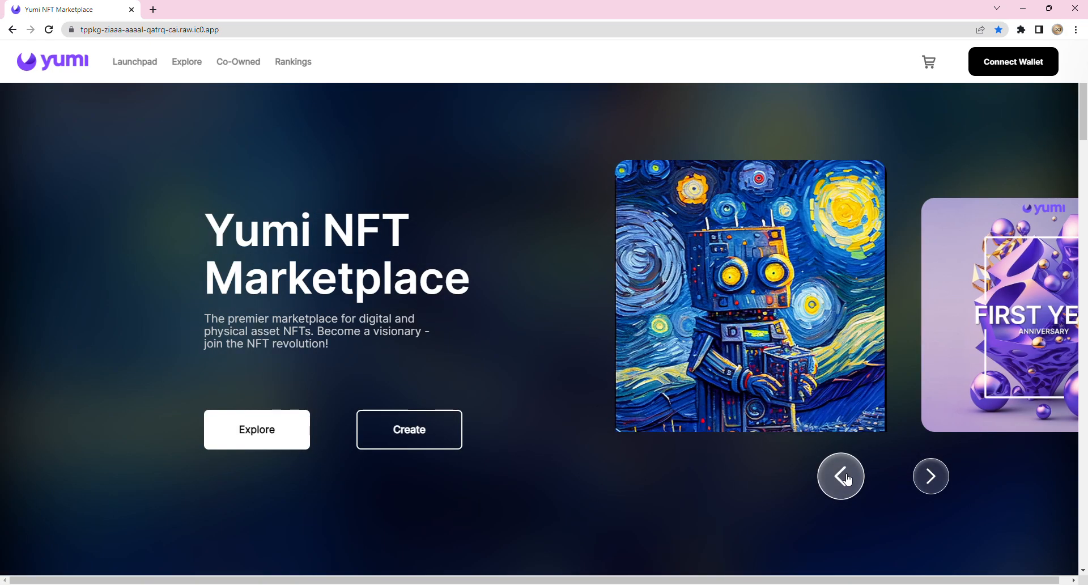
click(841, 476)
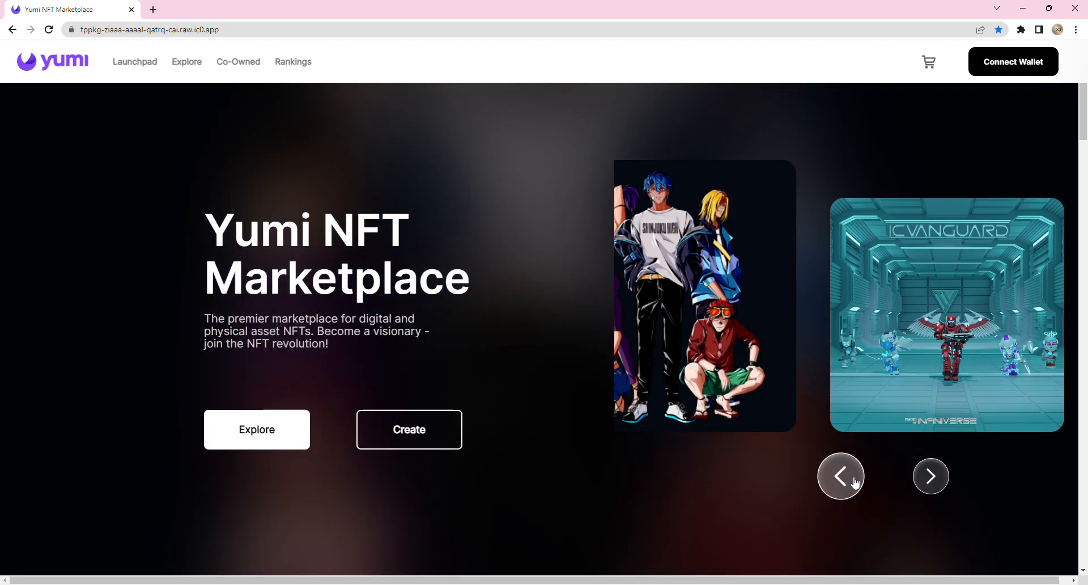
click(841, 476)
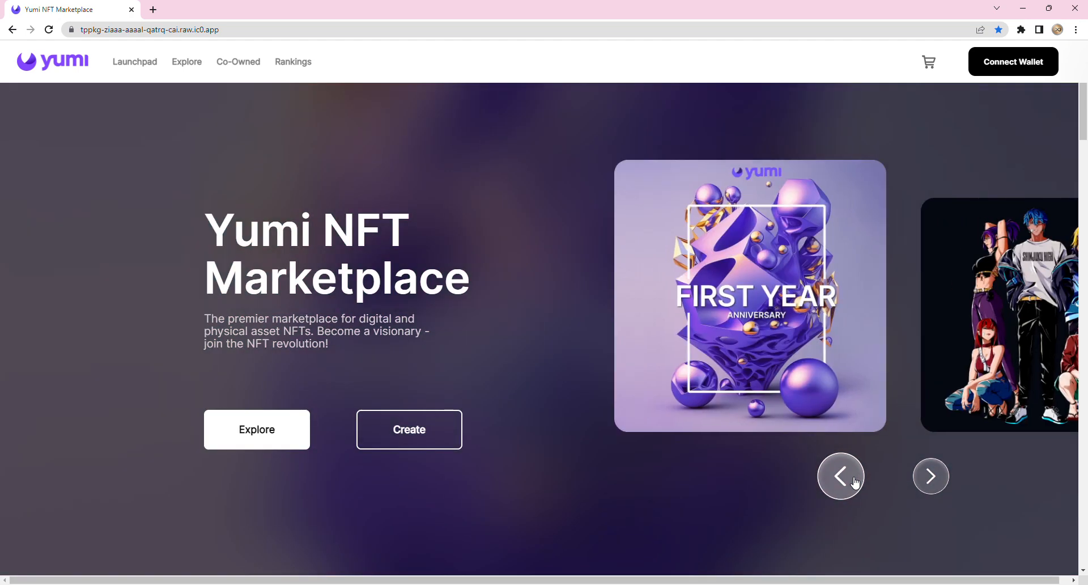
click(841, 477)
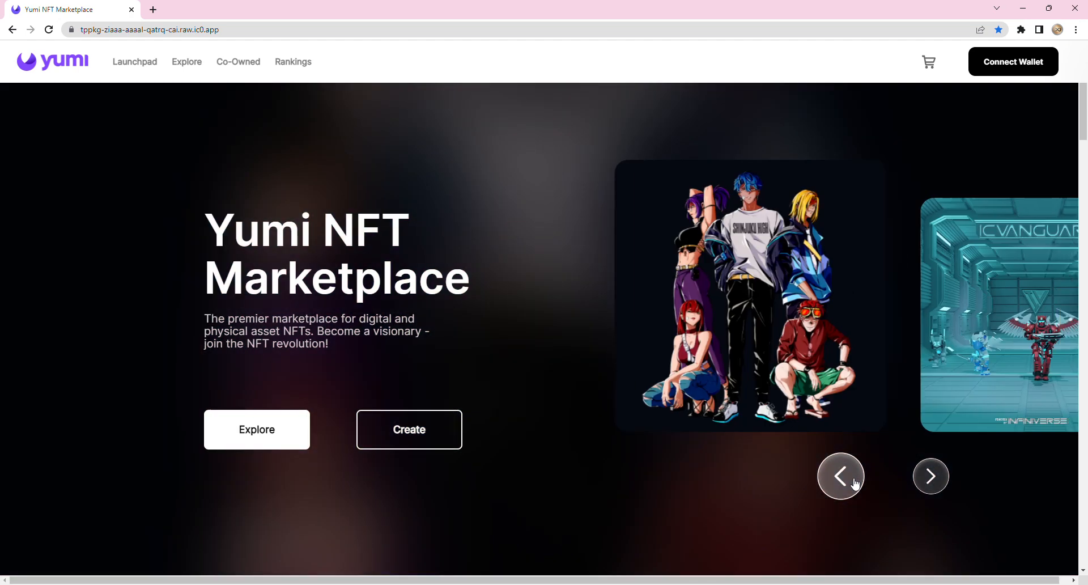
click(840, 477)
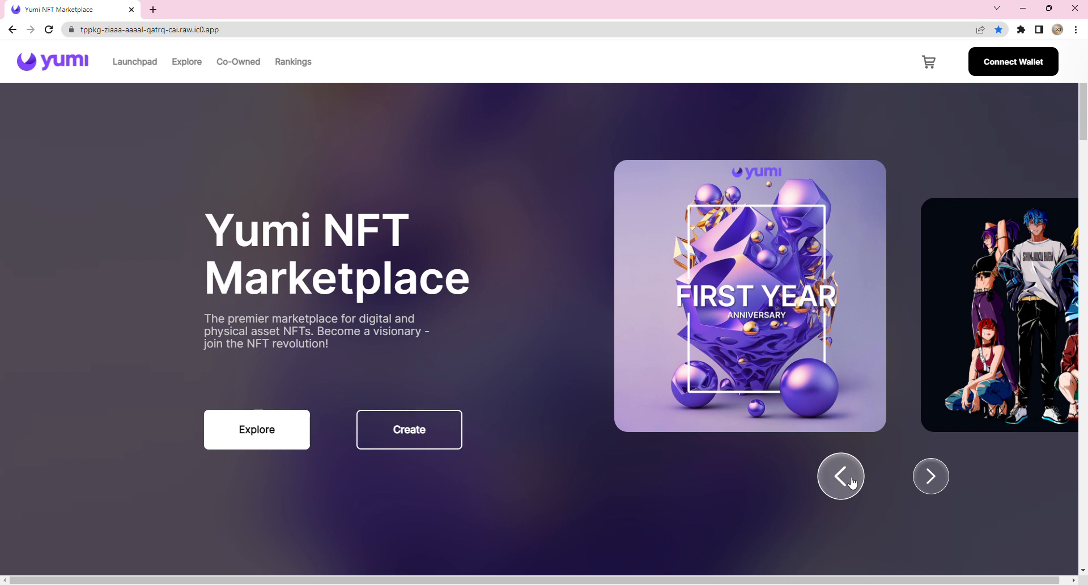
click(840, 476)
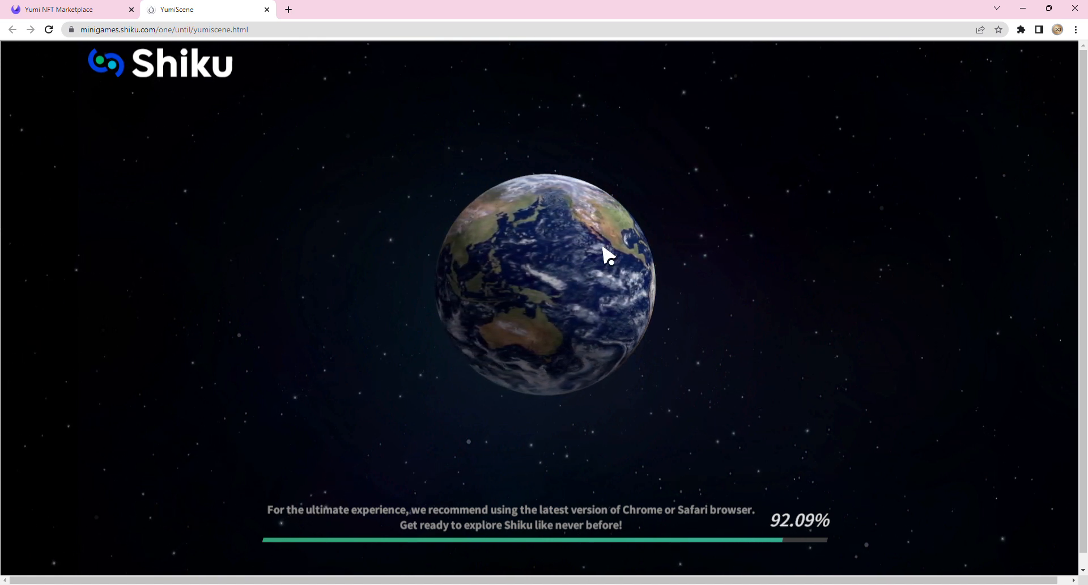
mouse_move(301, 204)
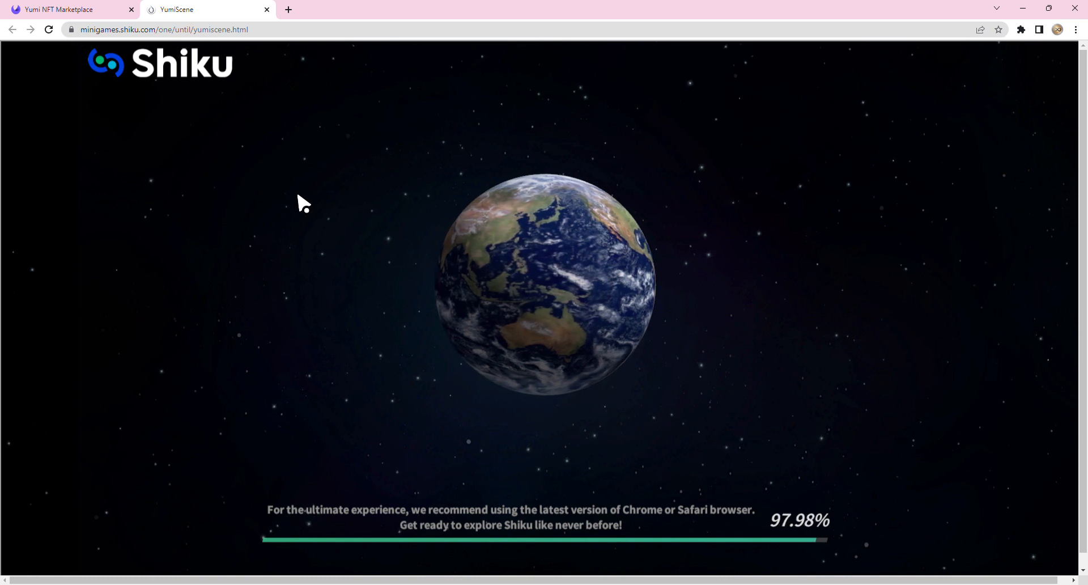
mouse_move(635, 142)
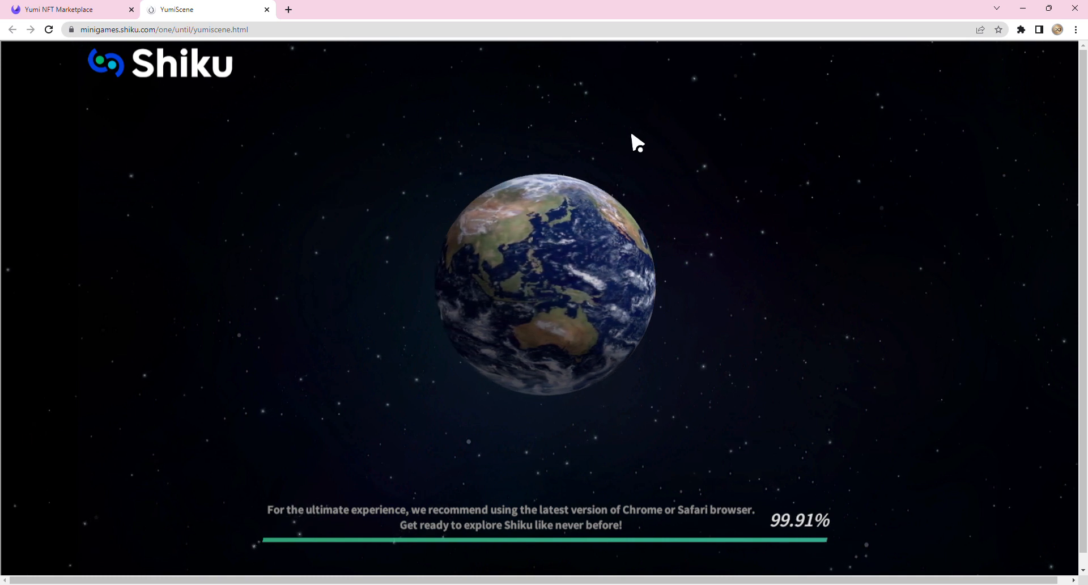
mouse_move(451, 357)
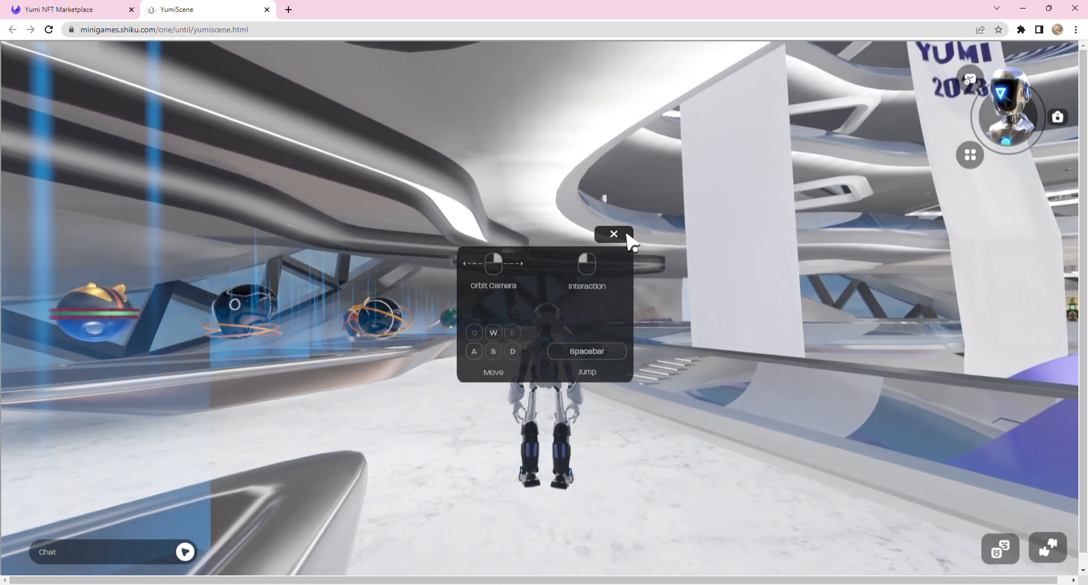
- Close the movement controls guide so the gallery hallway is fully visible
click(613, 234)
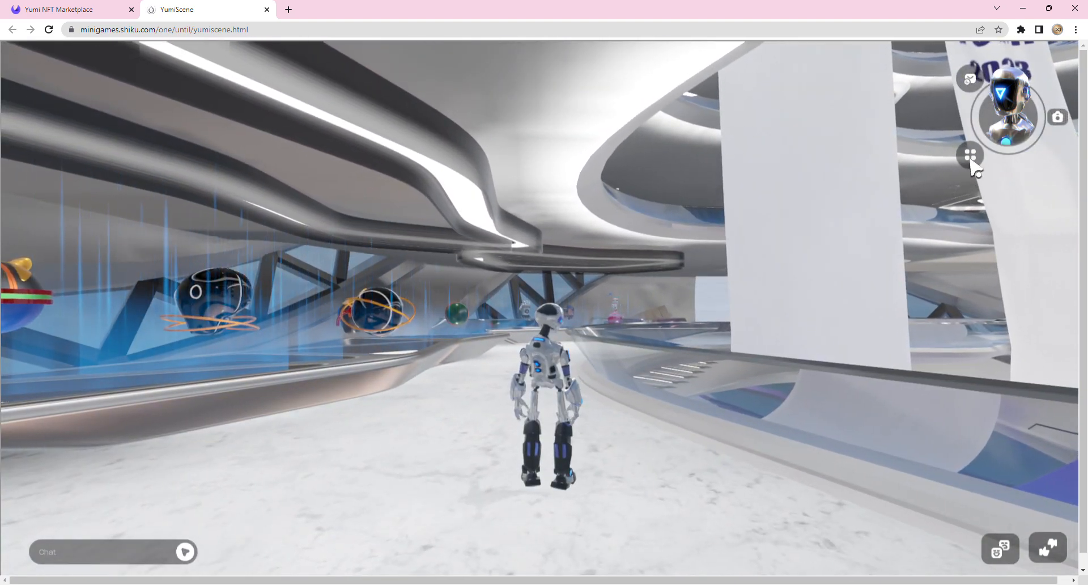
- Show the Settings page from the main game menu, with render quality, camera sensitivity and microphone
click(970, 156)
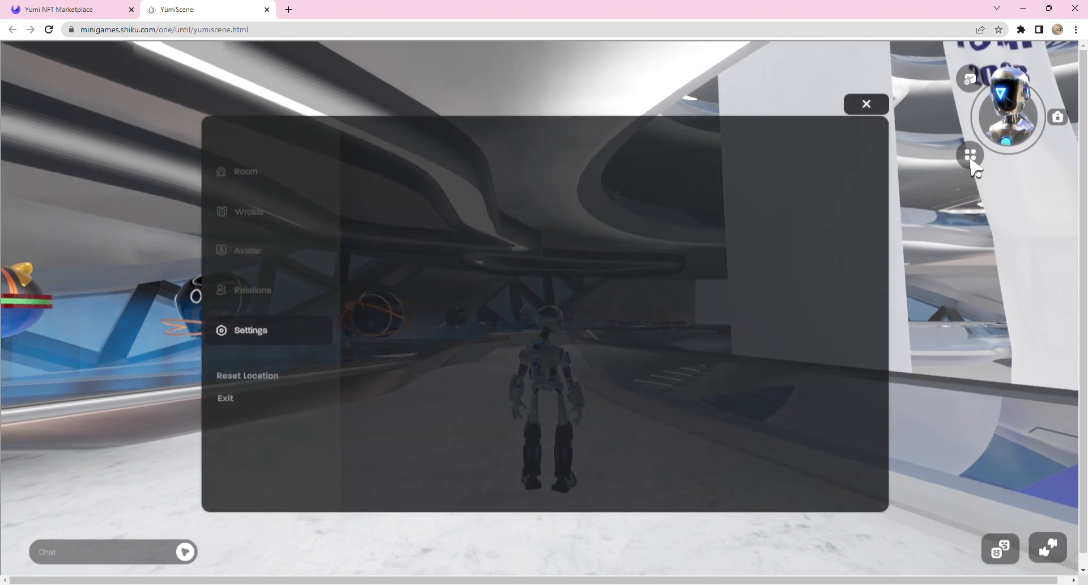
click(251, 330)
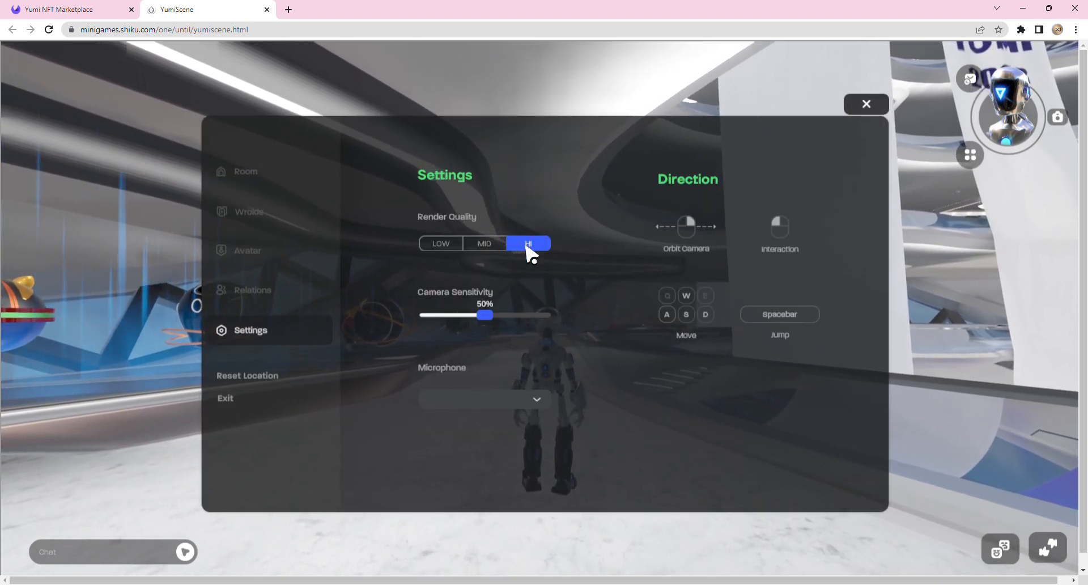
mouse_move(469, 270)
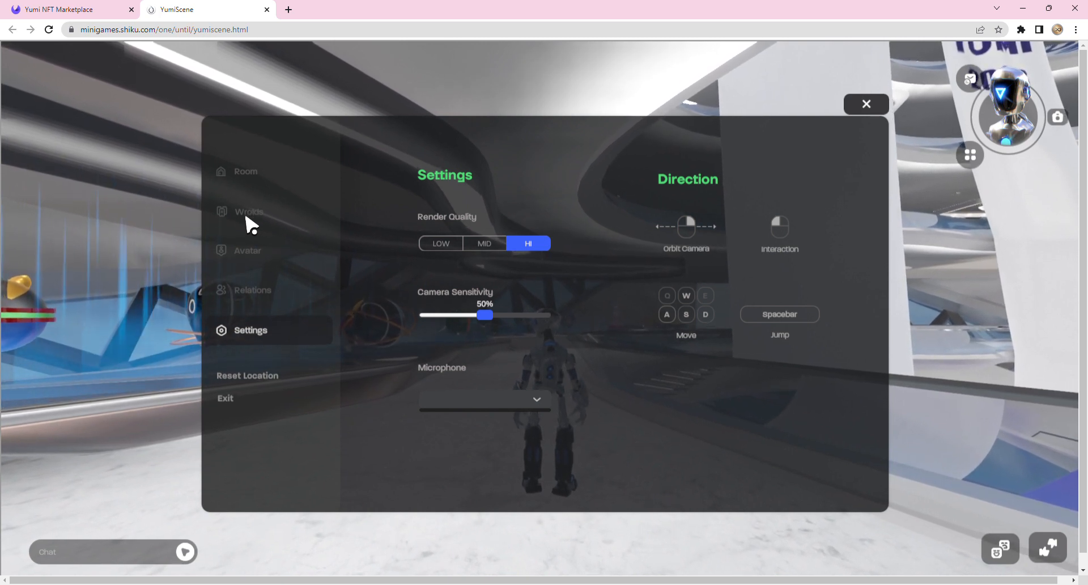
mouse_move(267, 183)
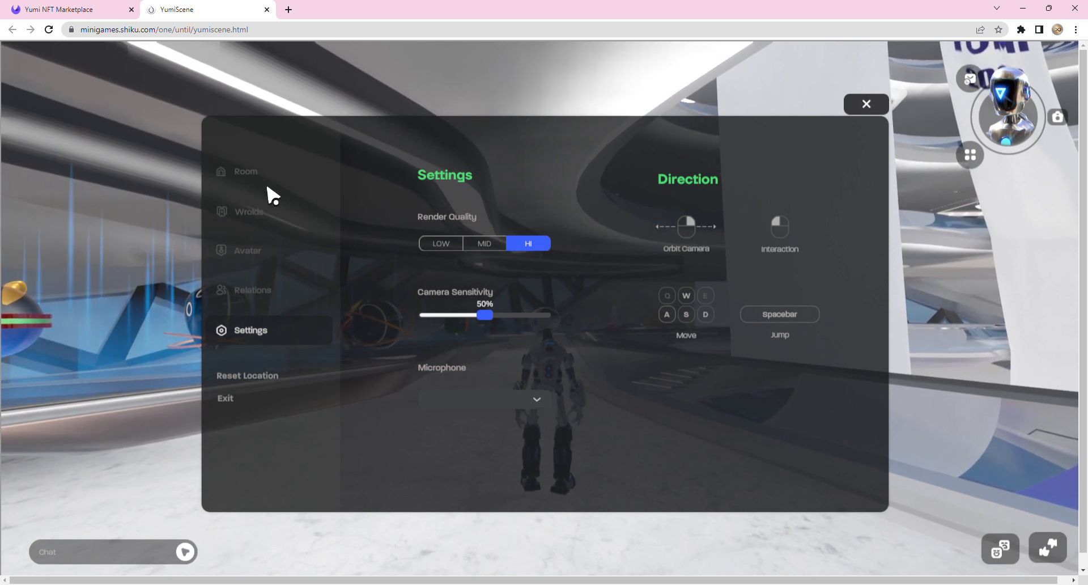
mouse_move(260, 347)
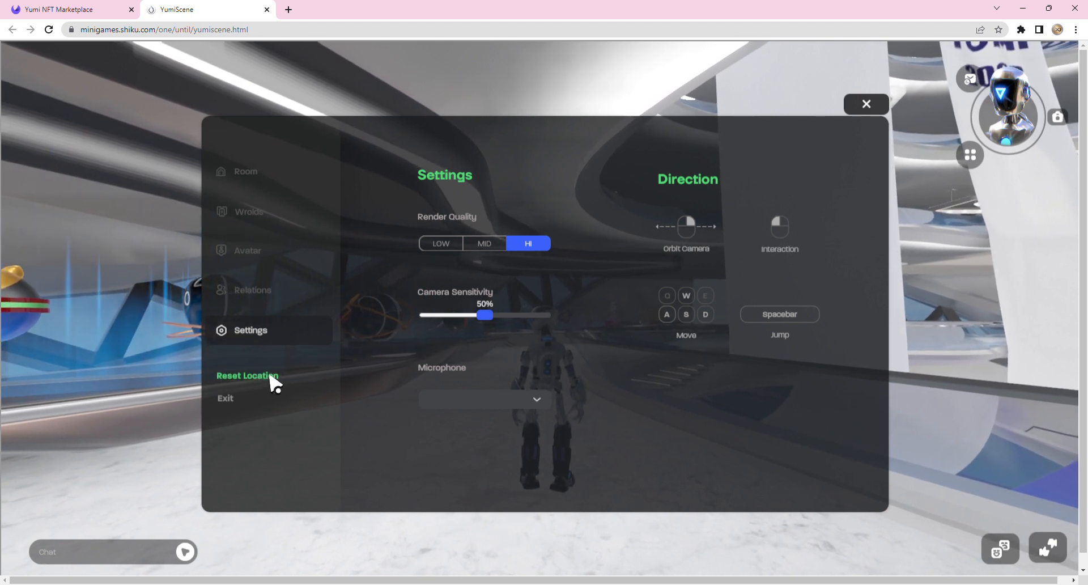
click(246, 375)
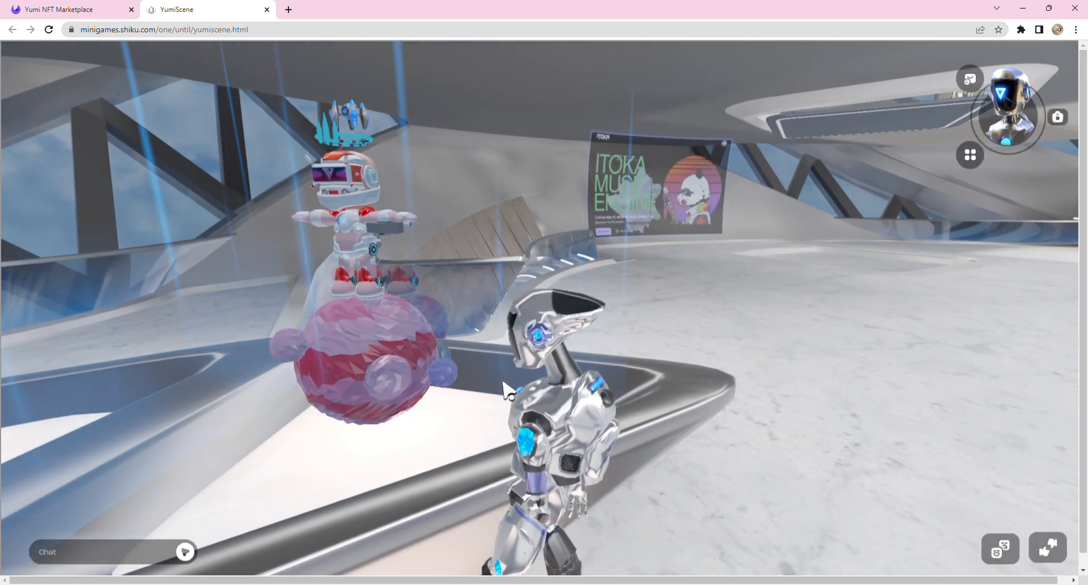
drag(506, 389, 269, 387)
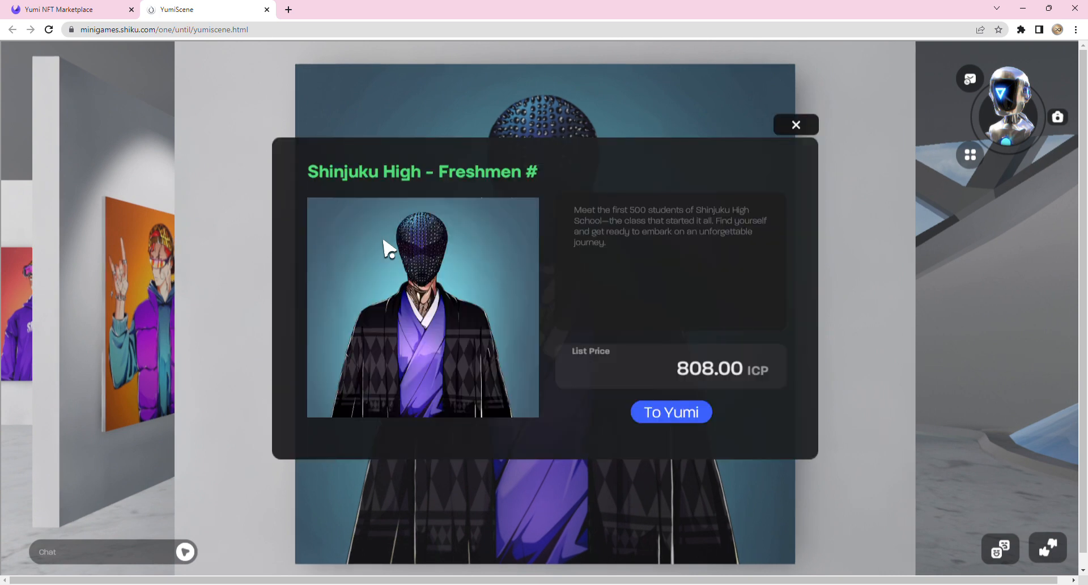
mouse_move(706, 415)
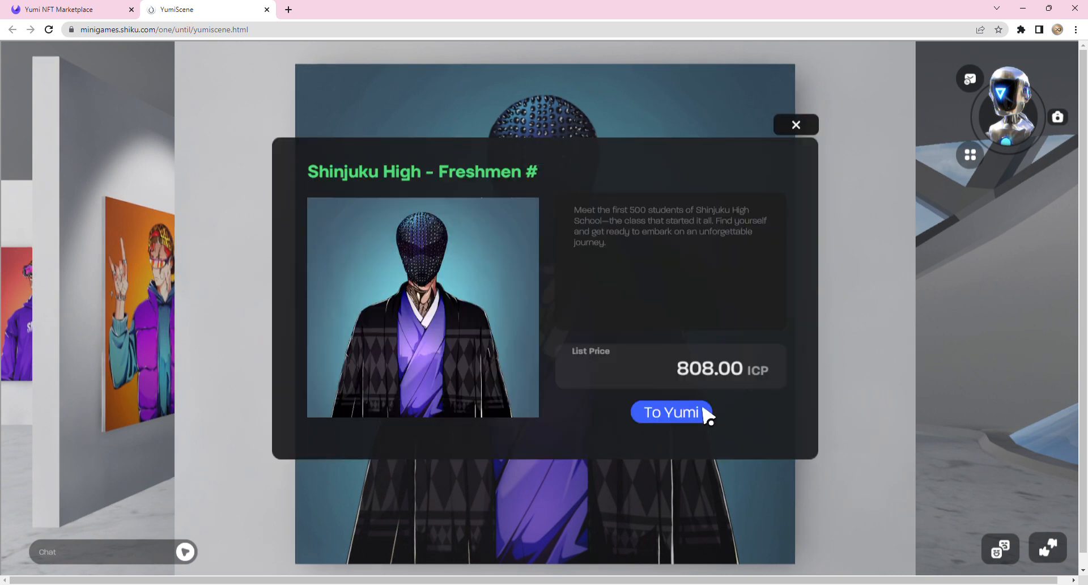
mouse_move(686, 436)
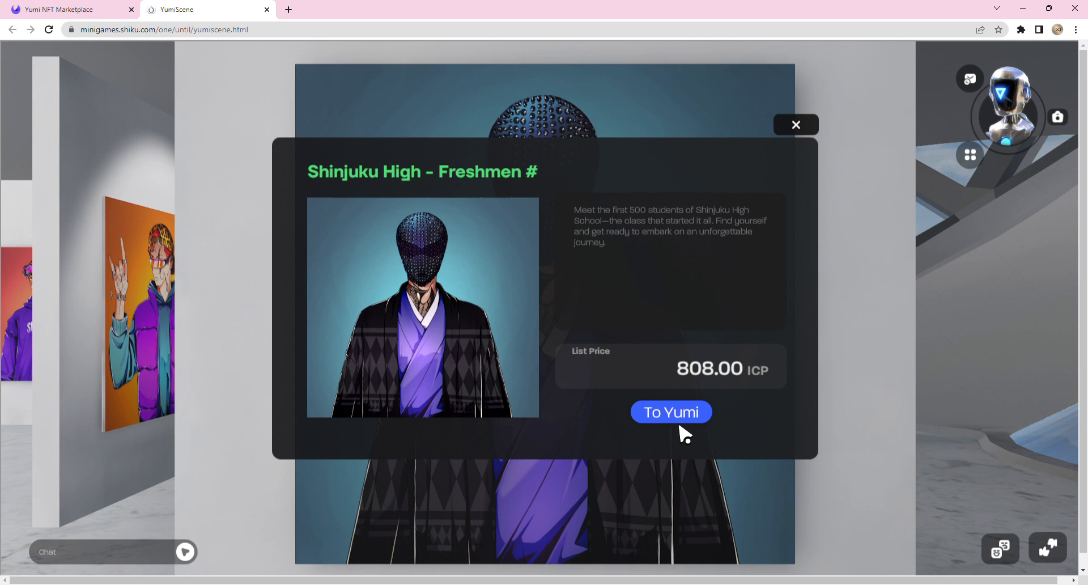
mouse_move(493, 279)
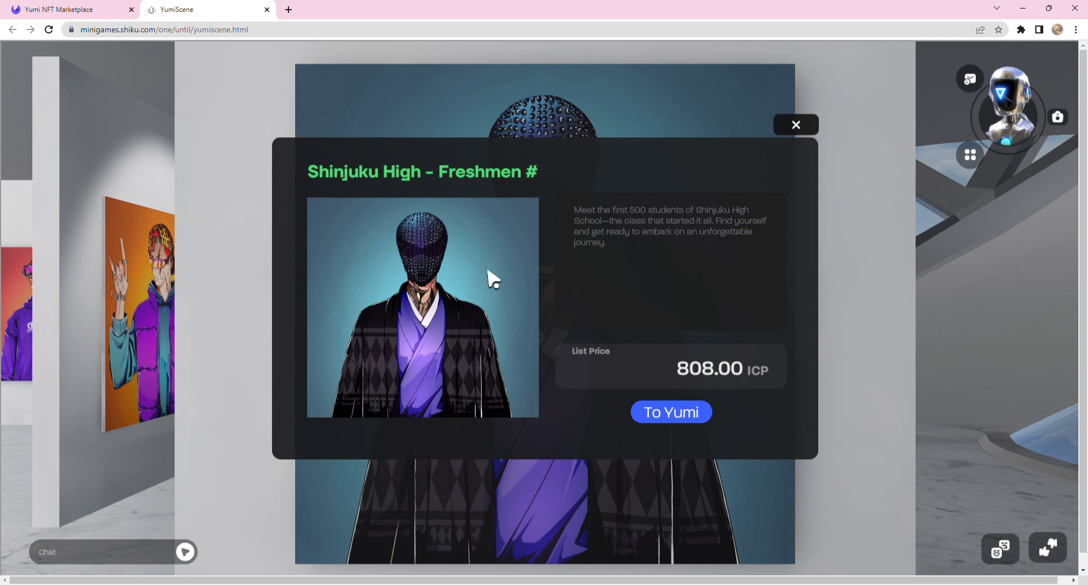
mouse_move(792, 128)
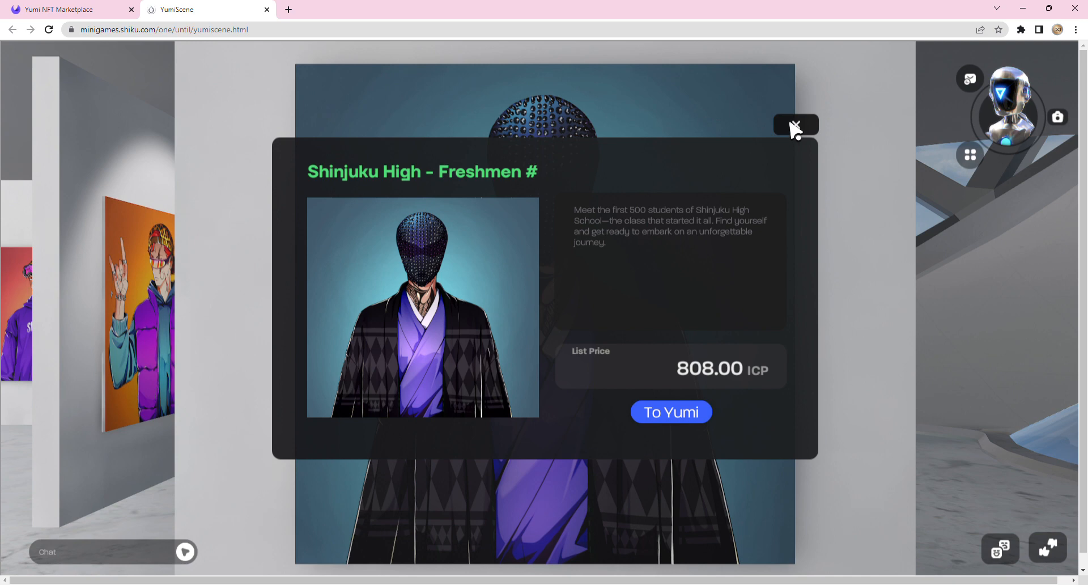
mouse_move(796, 132)
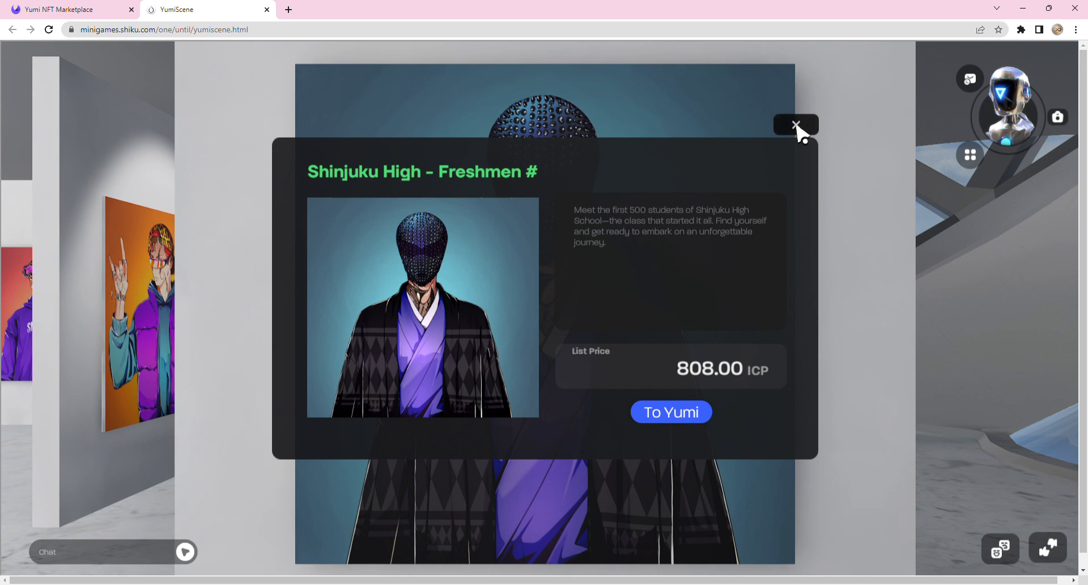
- Close the Shinjuku High - Freshmen NFT detail popup, returning to the Yumi 2023 gallery hall
click(796, 126)
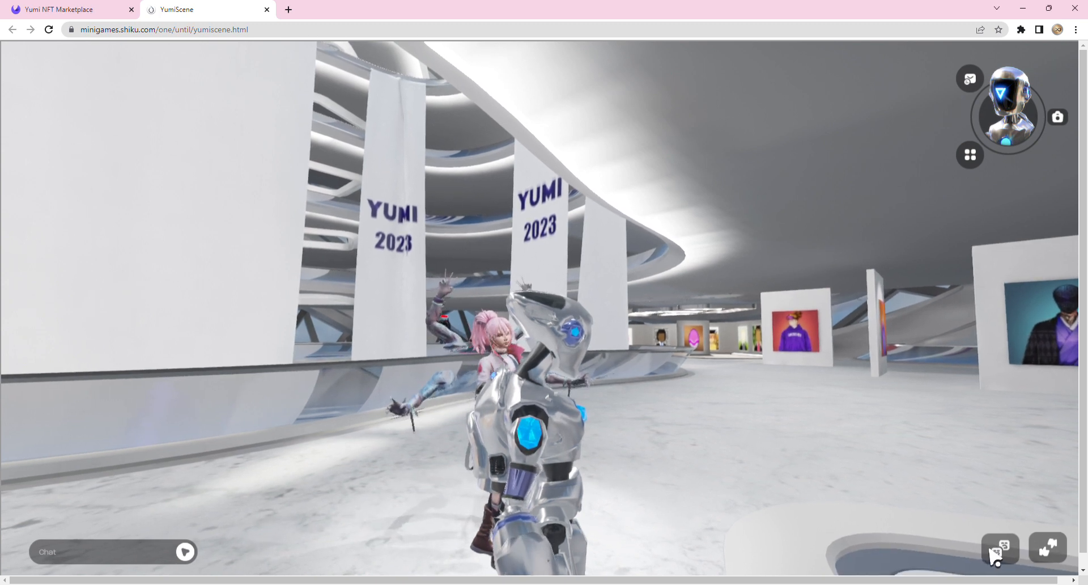
- Send the party popper, heart and lollipop emoji reactions from the emoji list
click(1000, 548)
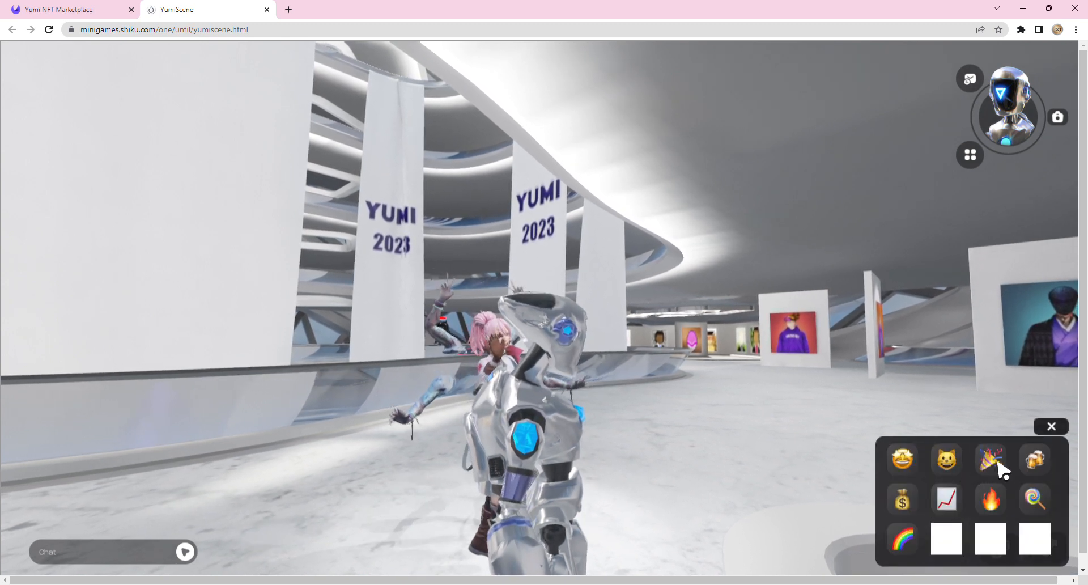
click(1050, 426)
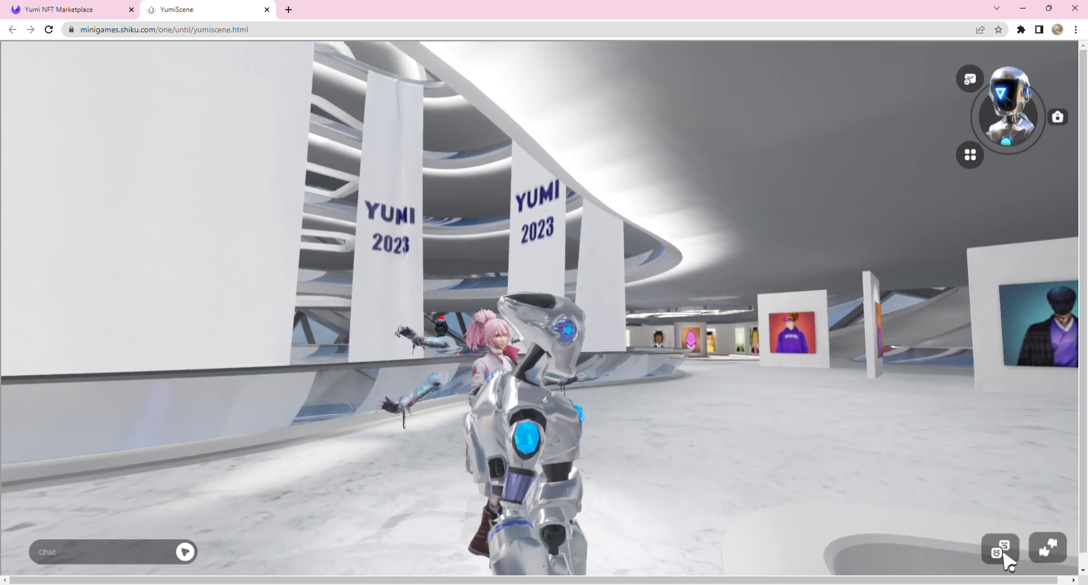
click(999, 548)
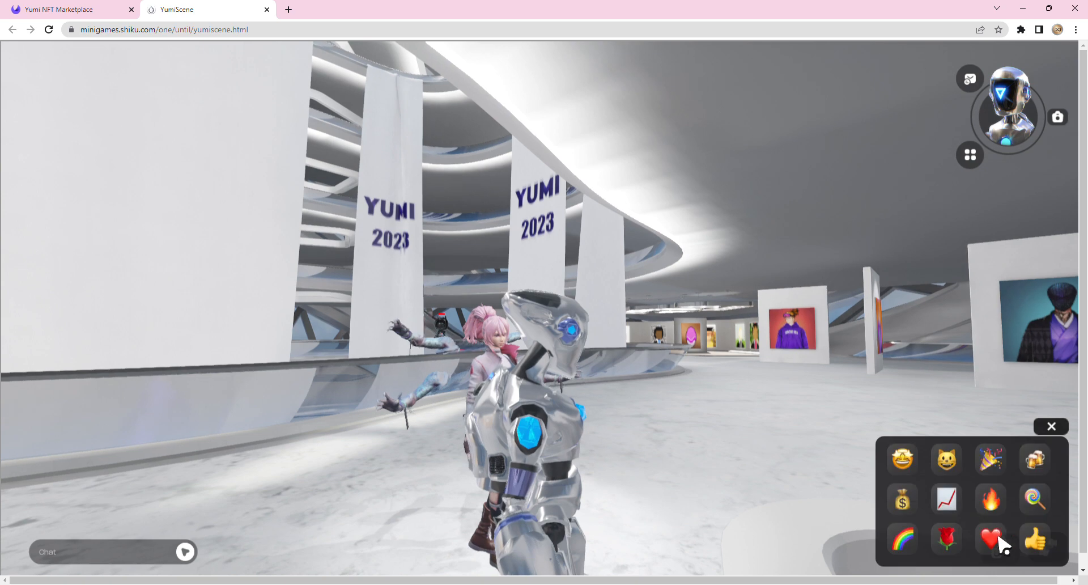
click(1051, 426)
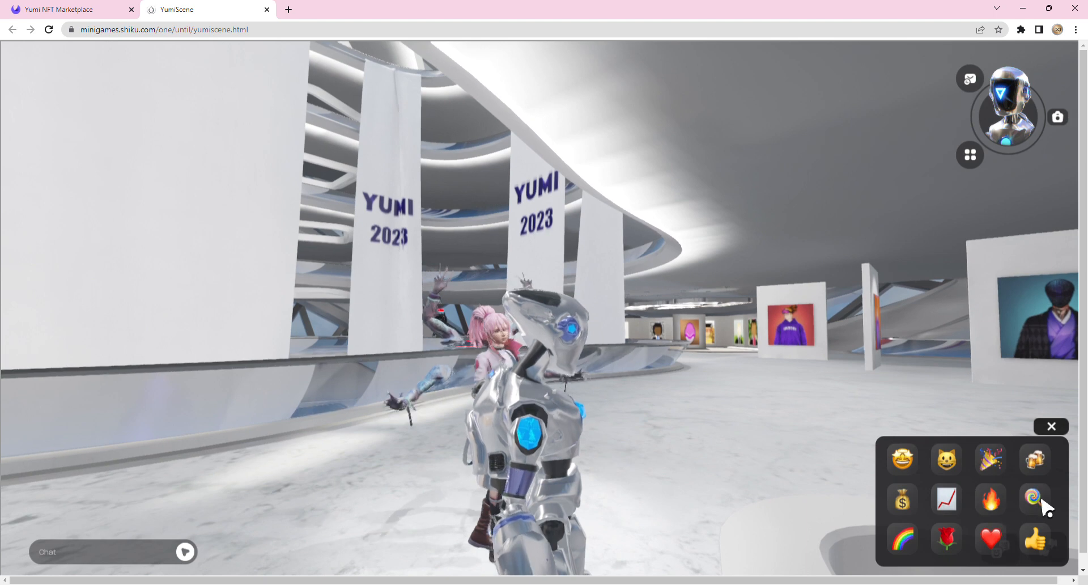
click(1050, 427)
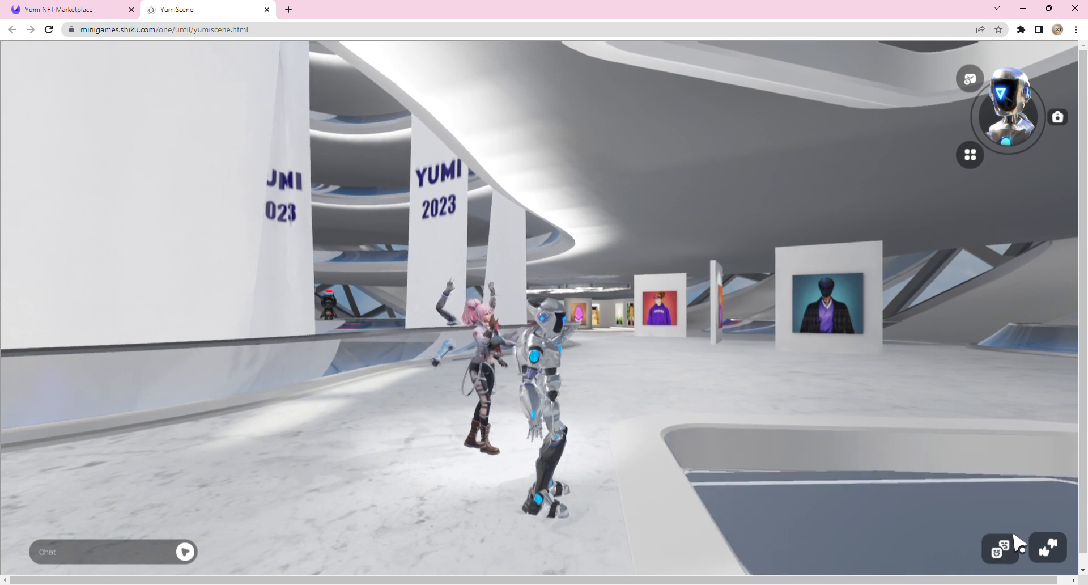
- Send one more emoji reaction, then bring up the list of dance emotes
click(1047, 548)
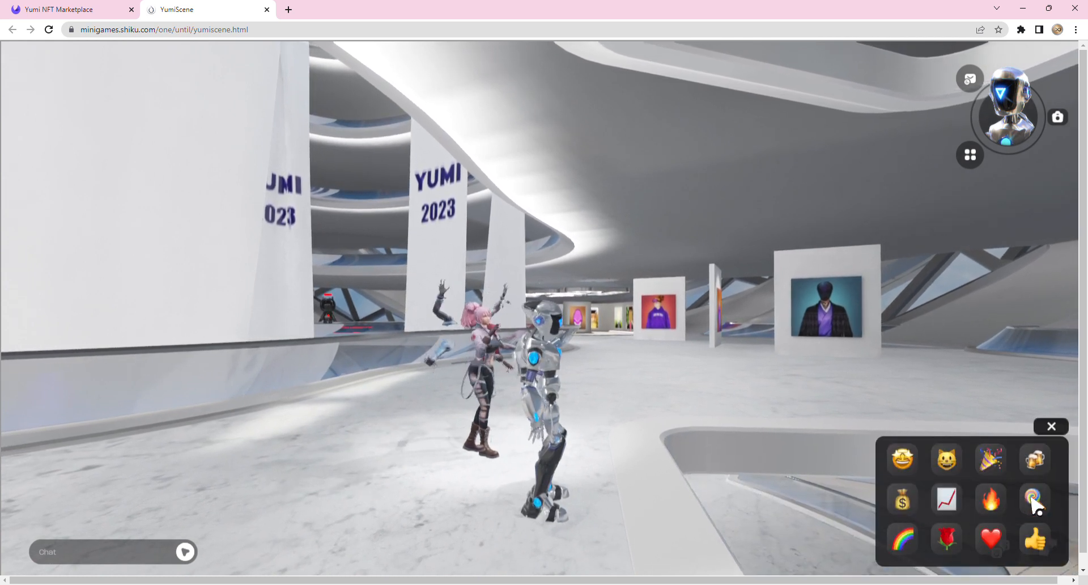
click(1050, 427)
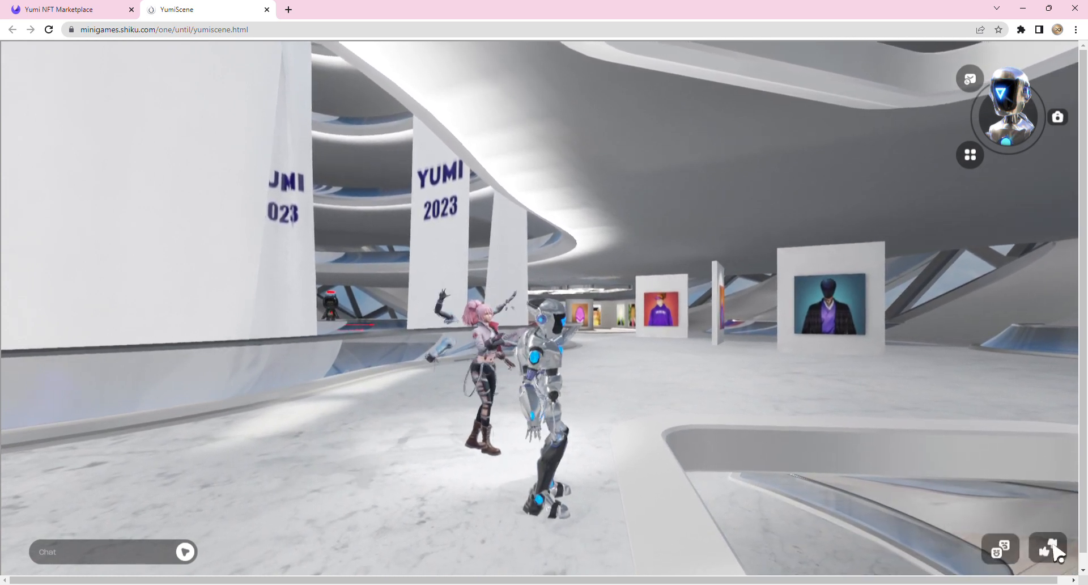
click(1048, 550)
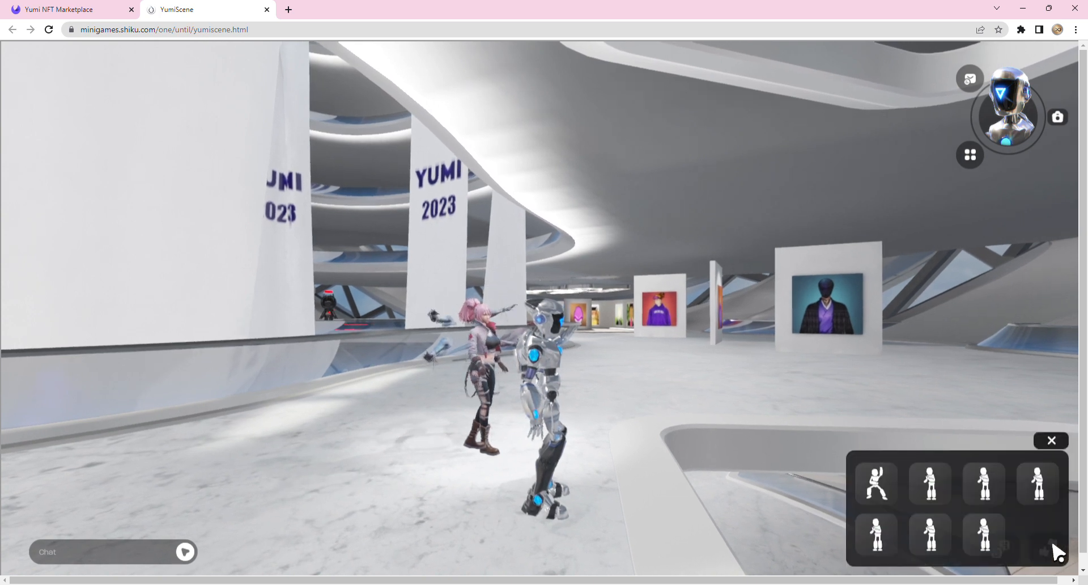